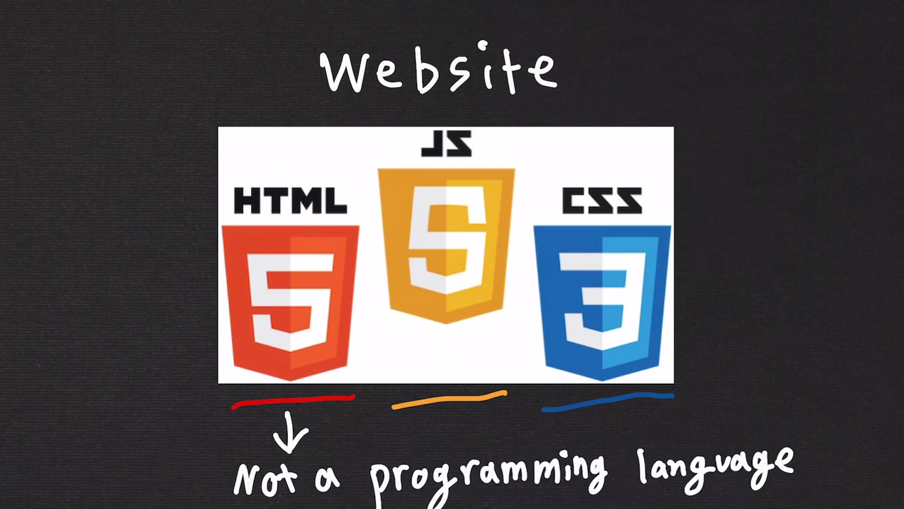
scroll(down, 3)
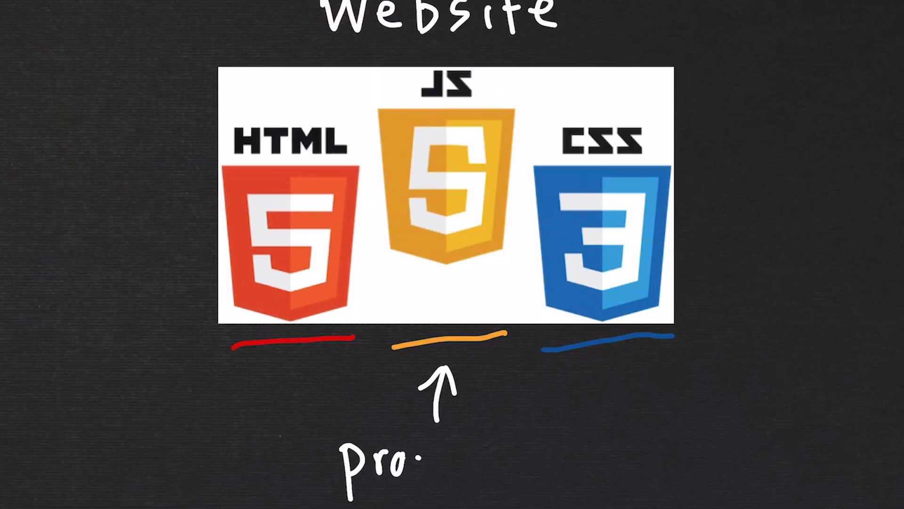
text(Programming language)
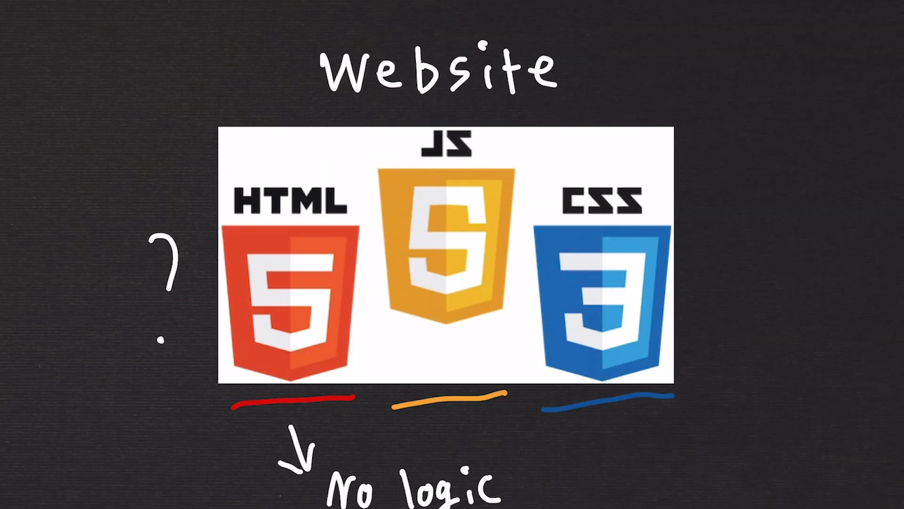
text(— markup lang)
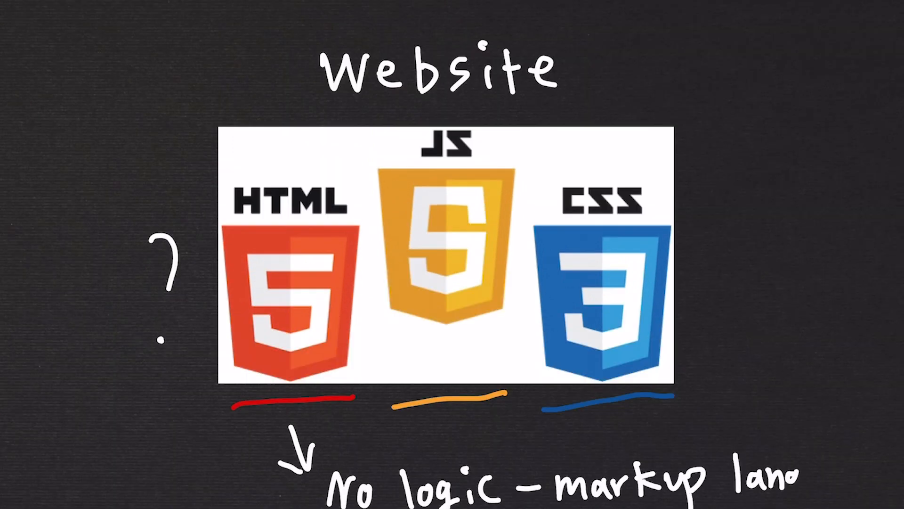